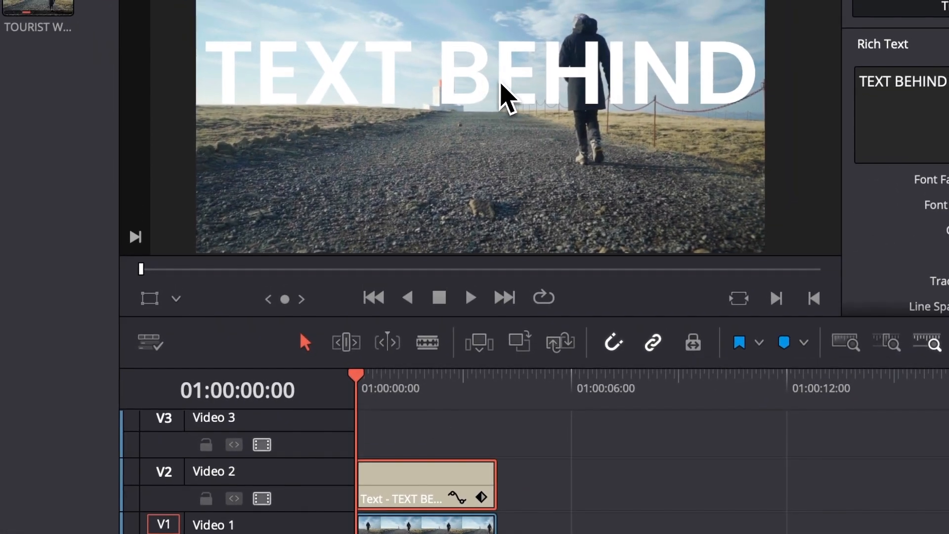
Select the TOURIST WALKING clip on V1 under the TEXT BEHIND title
{"action": "left_click", "coordinate": [423, 239]}
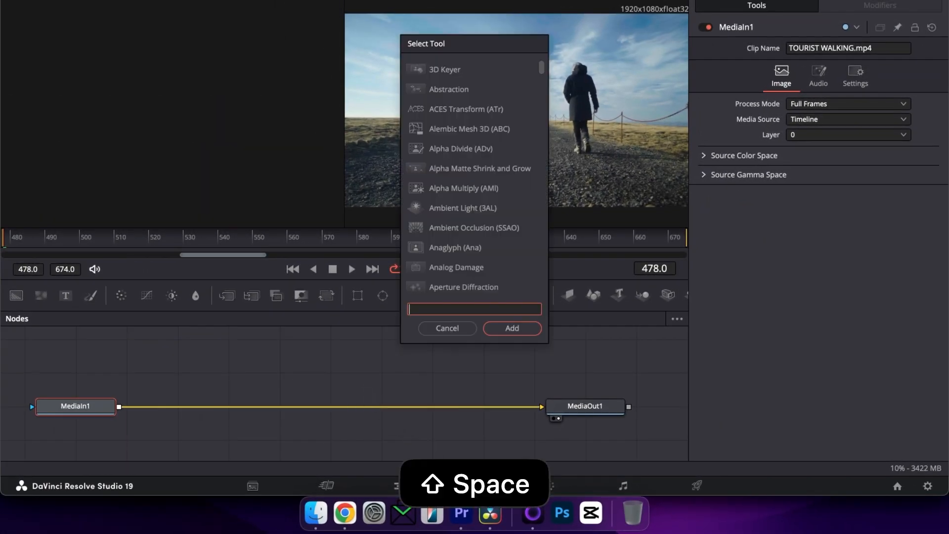
Search 'magic' and insert a Magic Mask node between MediaIn1 and MediaOut1
{"action": "type", "text": "magic"}
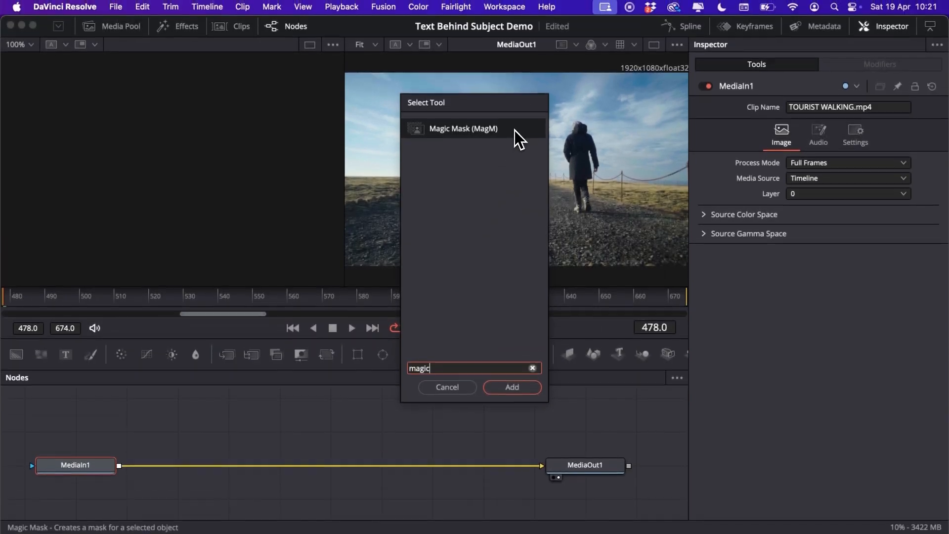
{"action": "left_click", "coordinate": [511, 388]}
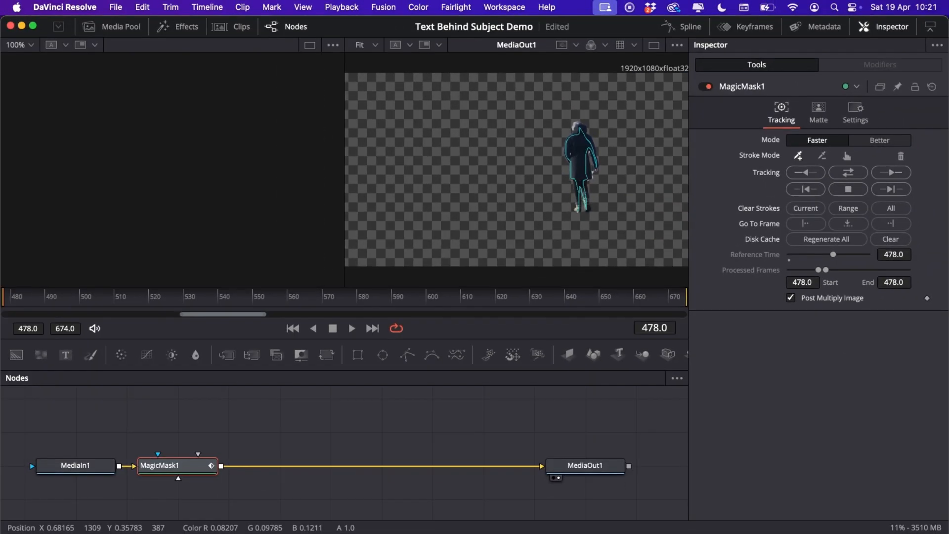
{"action": "mouse_move", "coordinate": [626, 203]}
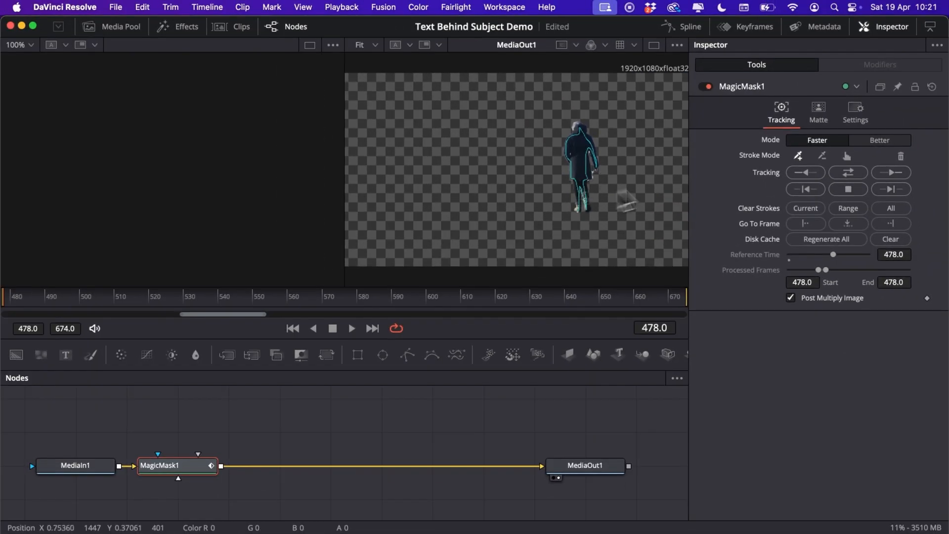
Set Magic Mask mode to Better and track the mask forward to frame 674
{"action": "left_click", "coordinate": [879, 140]}
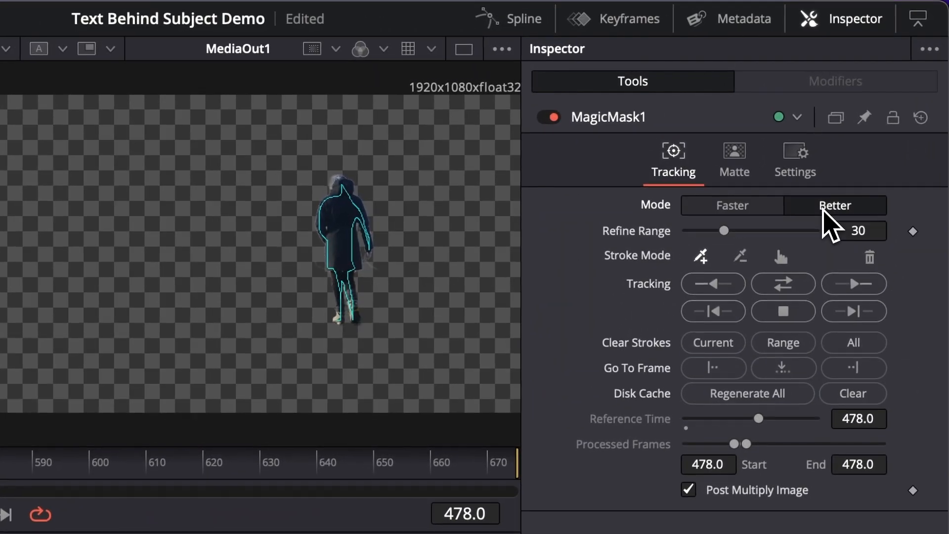
{"action": "left_click", "coordinate": [857, 231]}
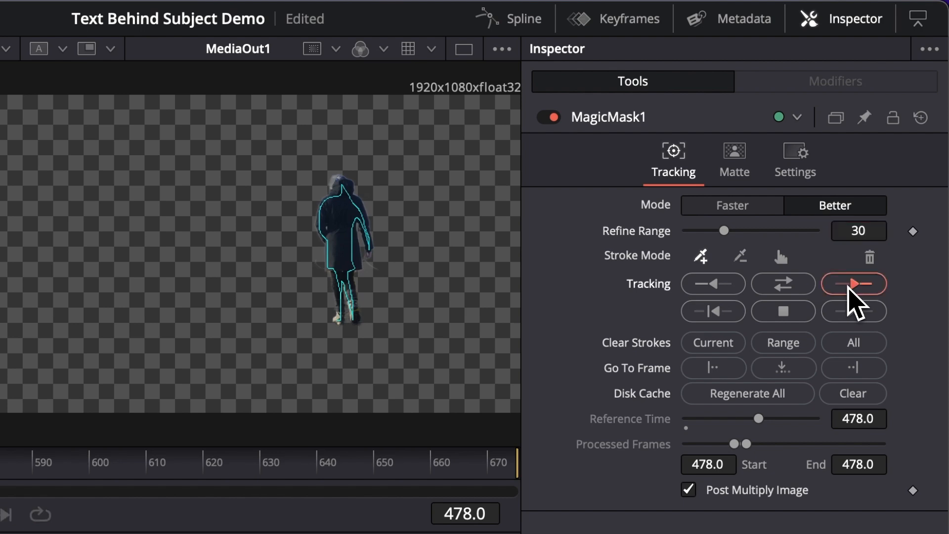
{"action": "left_click", "coordinate": [853, 283]}
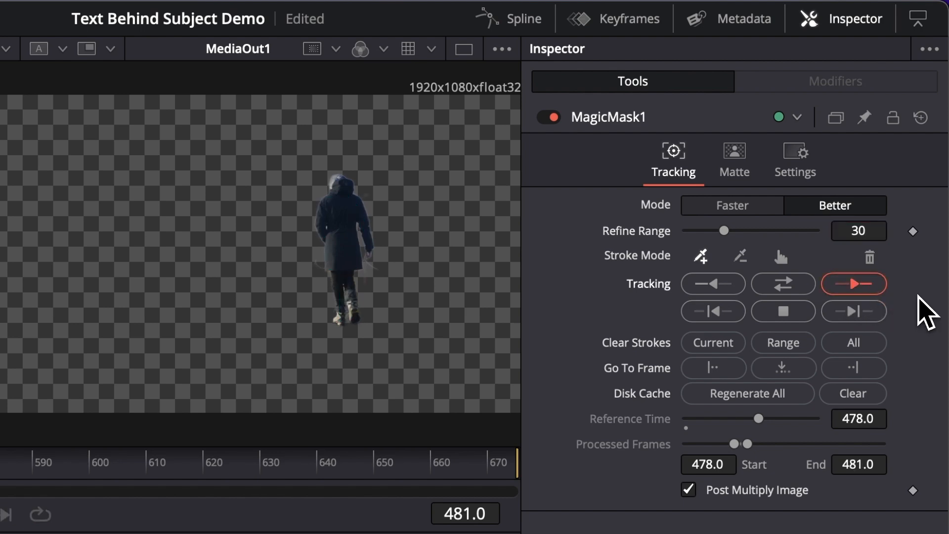
{"action": "left_click", "coordinate": [852, 283]}
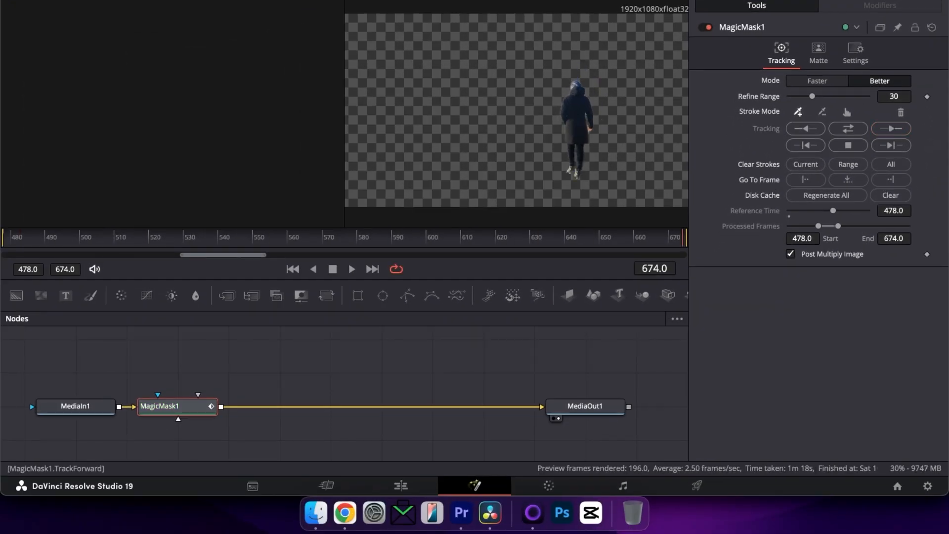